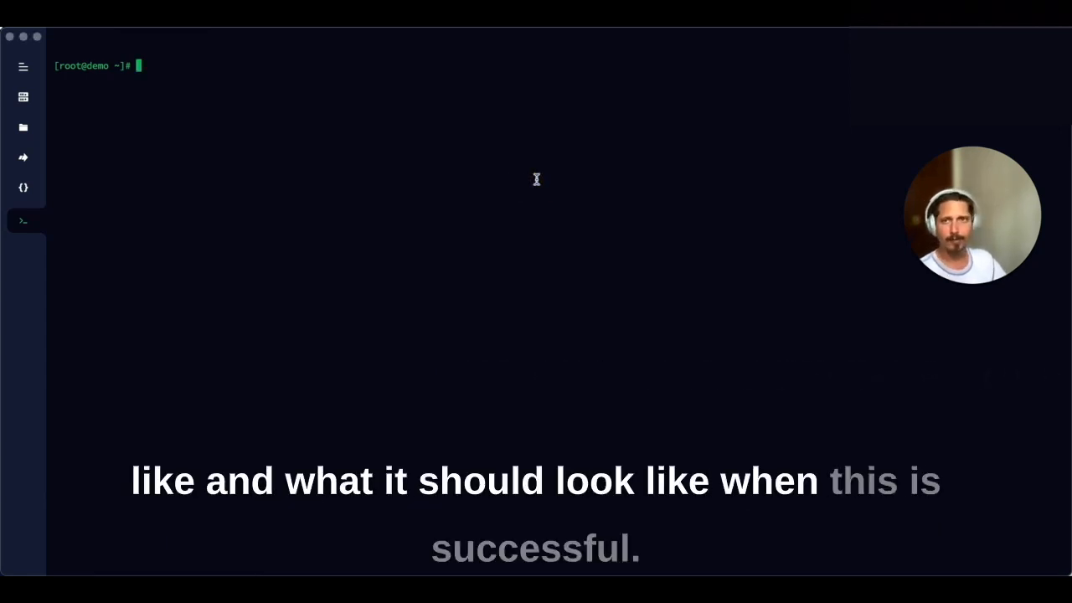
{"action": "type", "text": "cloudlinux-awp-admin set-suite --suites=accelerate_wp --allowed-for-all"}
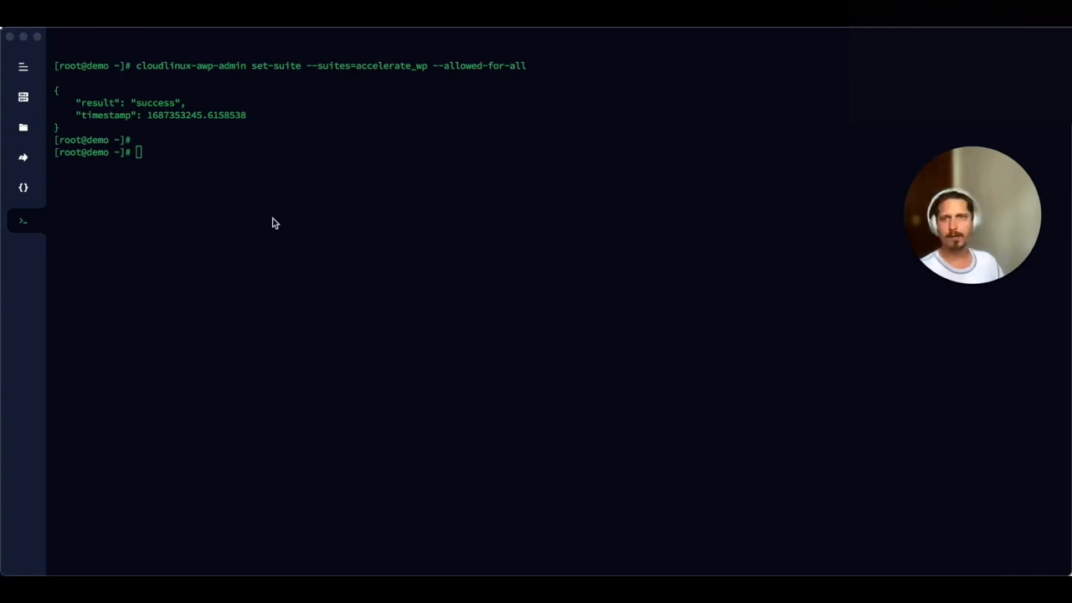
{"action": "type", "text": "cloudlinux-awp-admin set-suite --suites=accelerate_wp_premium --visible-for-all"}
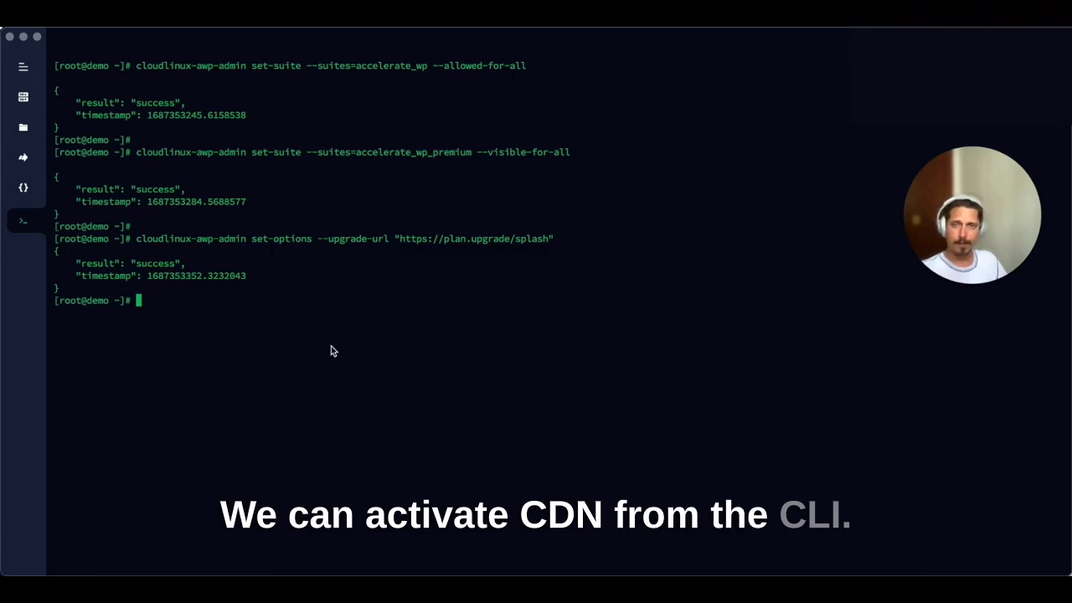
{"action": "type", "text": "cloudlinux-awp-admin set-suite --suites accelerate_wp_cdn --allowed-for-all && cloudlinux-awp-admin set-suite --suites accelerate_wp_cdn_pro --visible-for-all"}
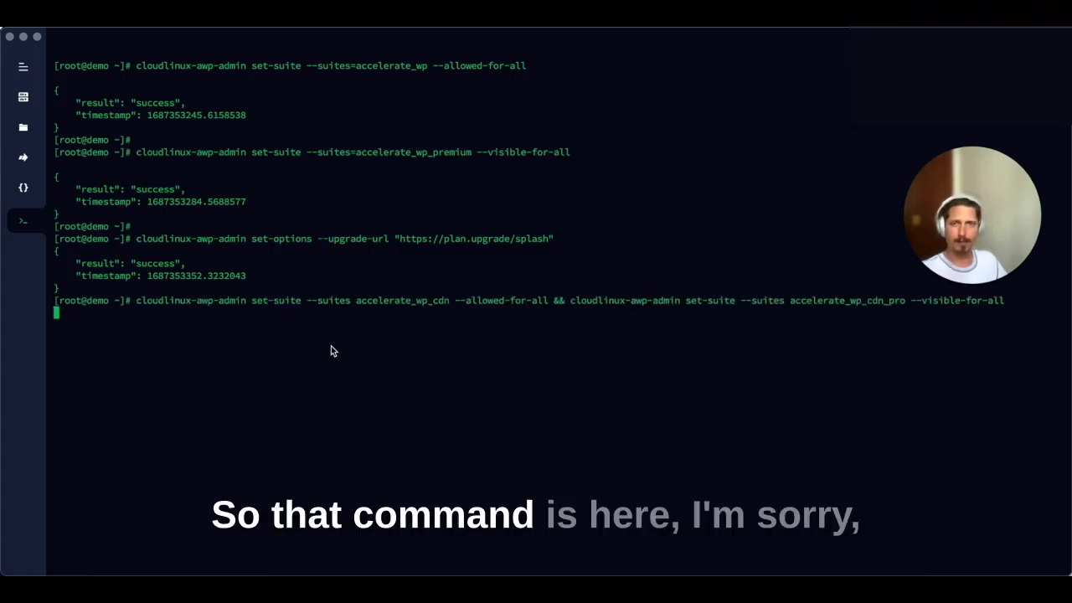